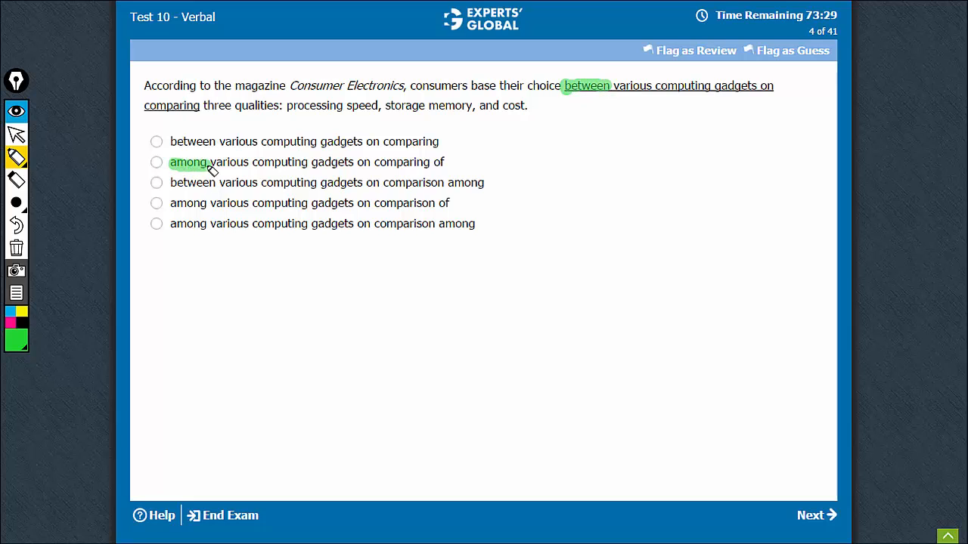
pyautogui.moveTo(712, 100)
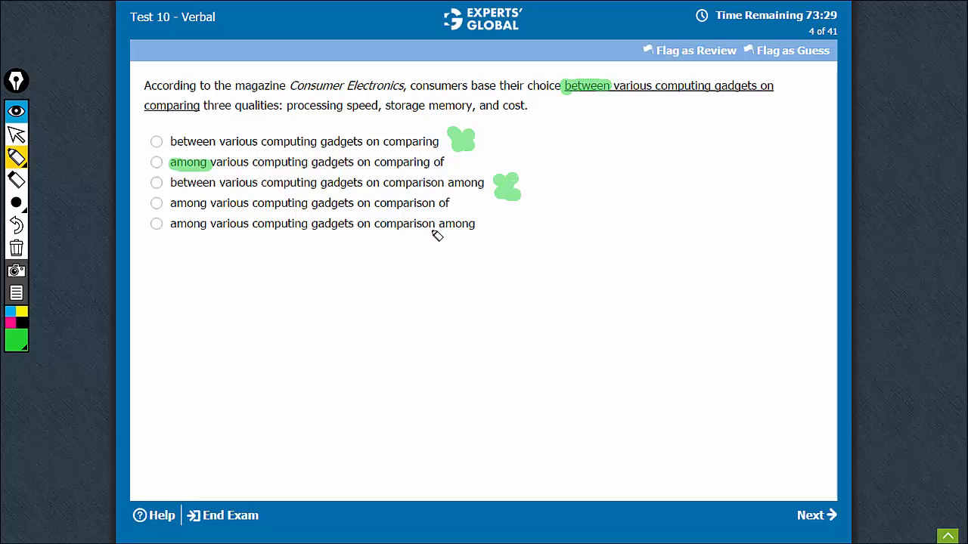
# Highlight 'among' ending option E and underline 'processing speed, storage memory, and cost' in green.
pyautogui.doubleClick(456, 224)
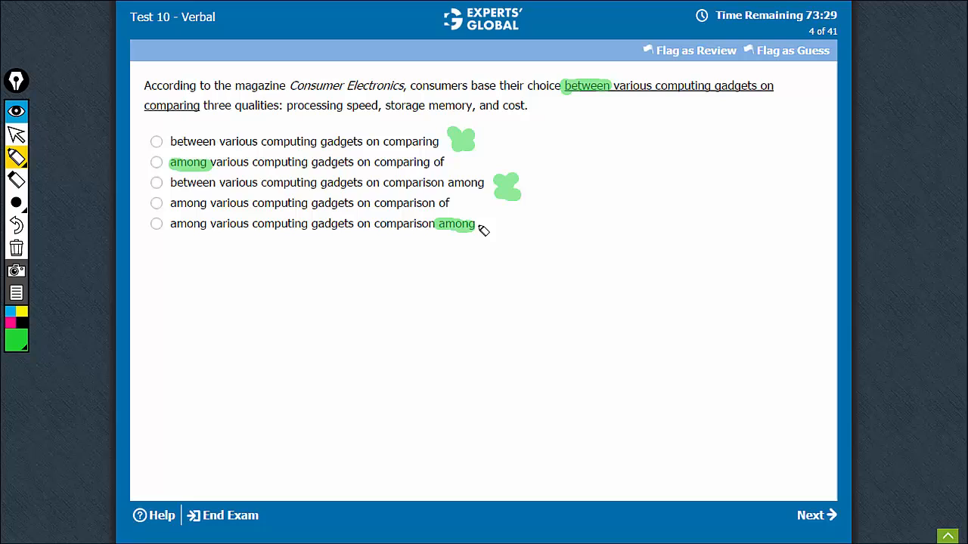
pyautogui.moveTo(428, 236)
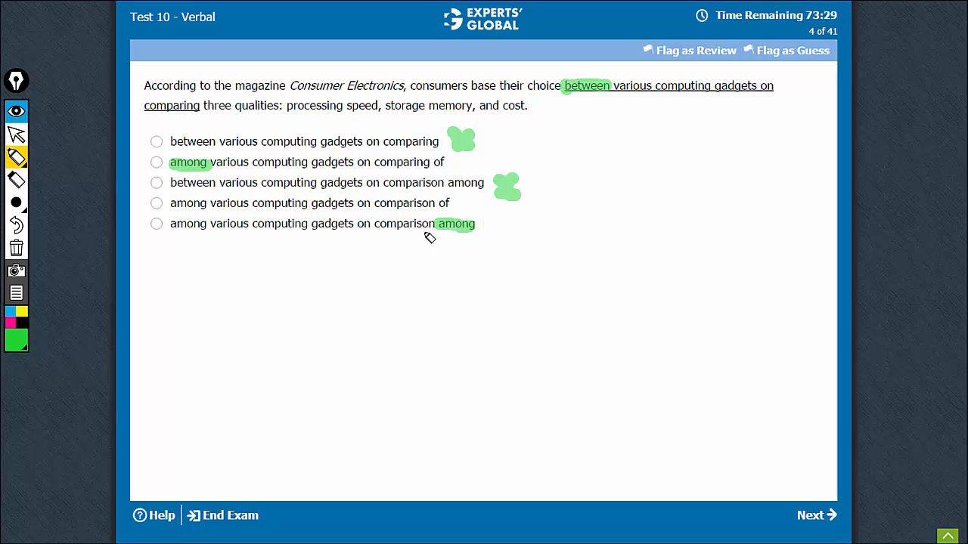
pyautogui.moveTo(331, 136)
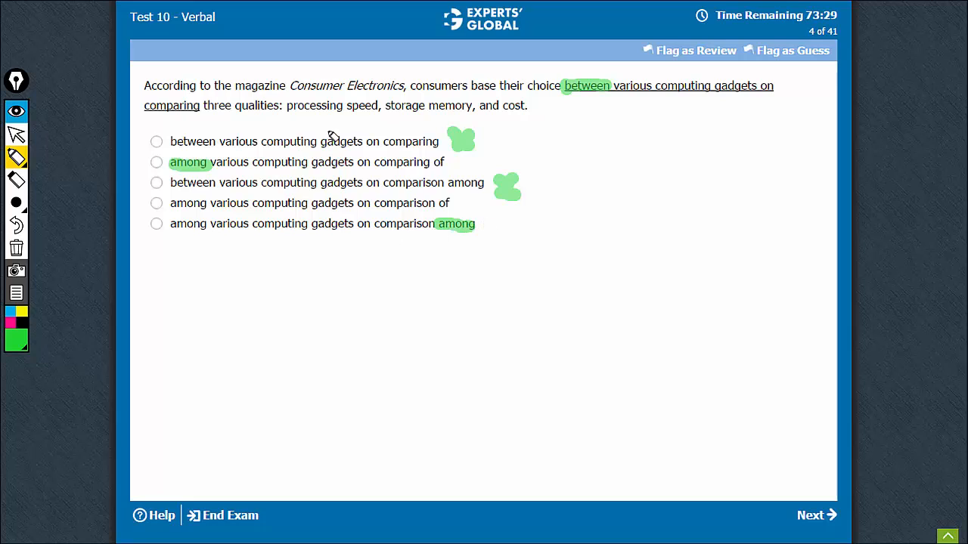
pyautogui.moveTo(287, 113); pyautogui.dragTo(442, 113)
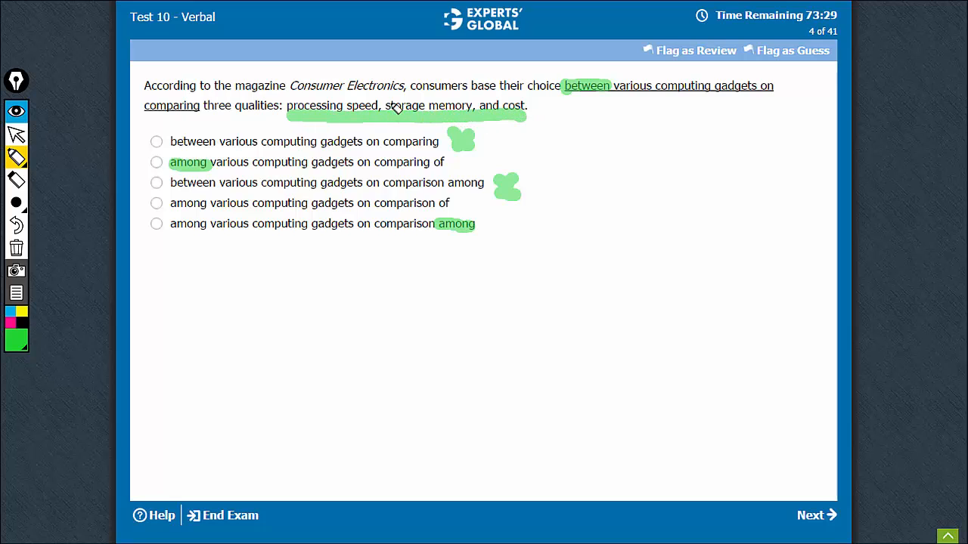
pyautogui.moveTo(364, 110)
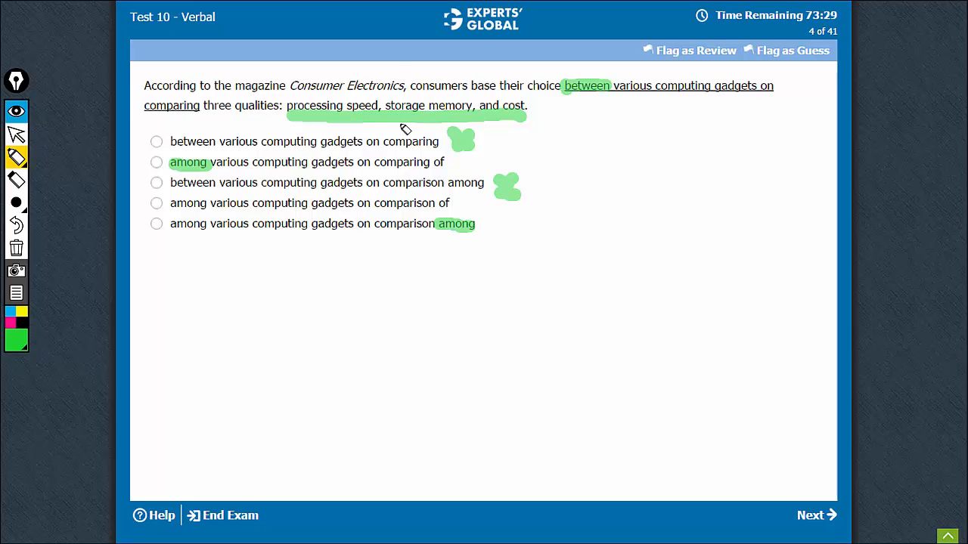
pyautogui.moveTo(409, 100)
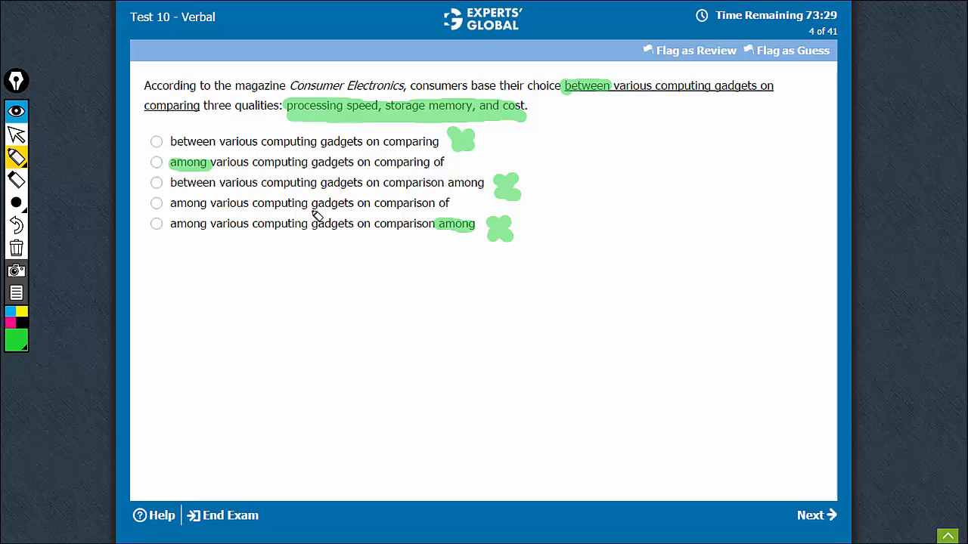
pyautogui.moveTo(372, 179)
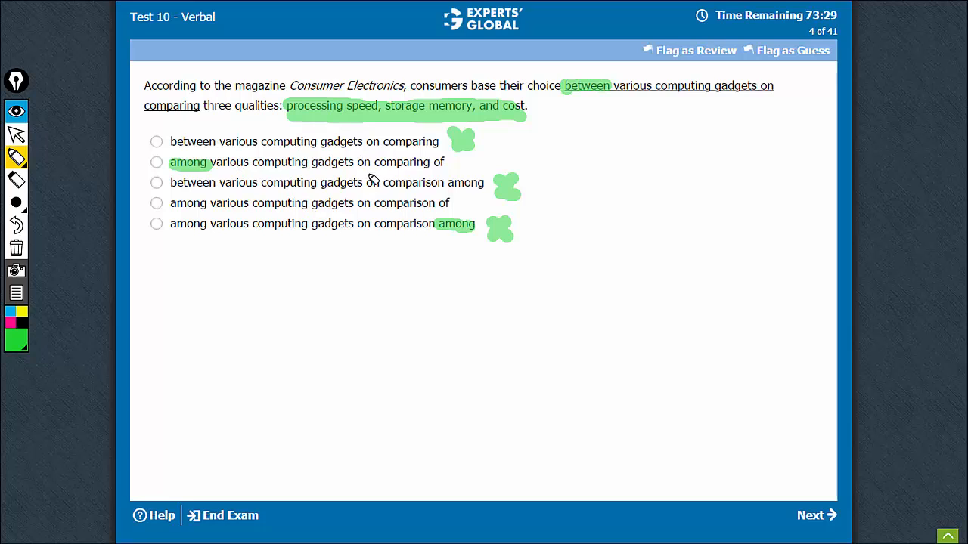
pyautogui.moveTo(384, 168)
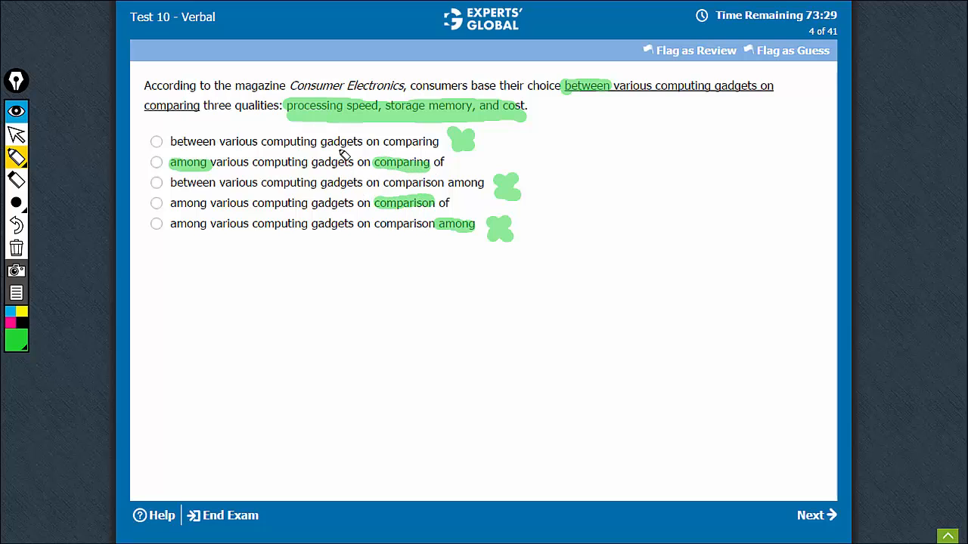
pyautogui.moveTo(438, 172)
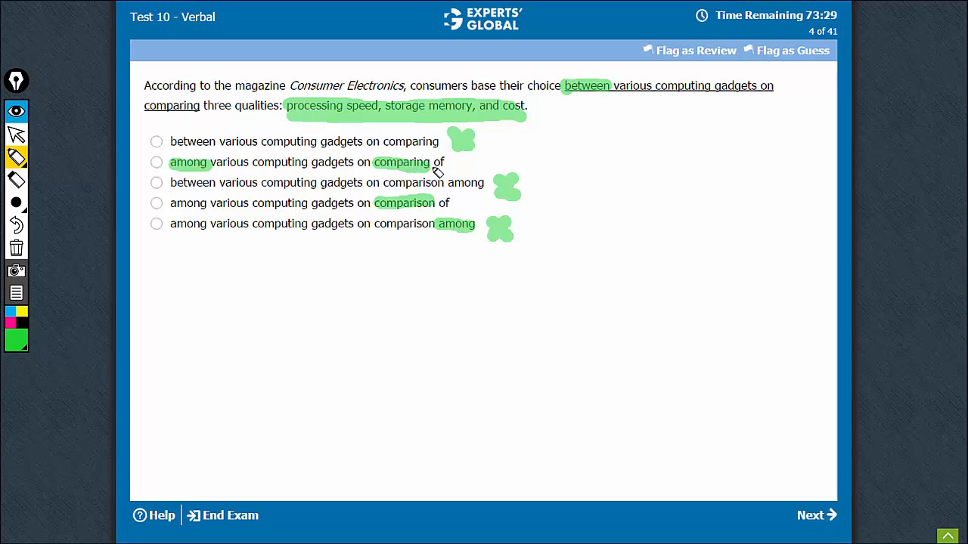